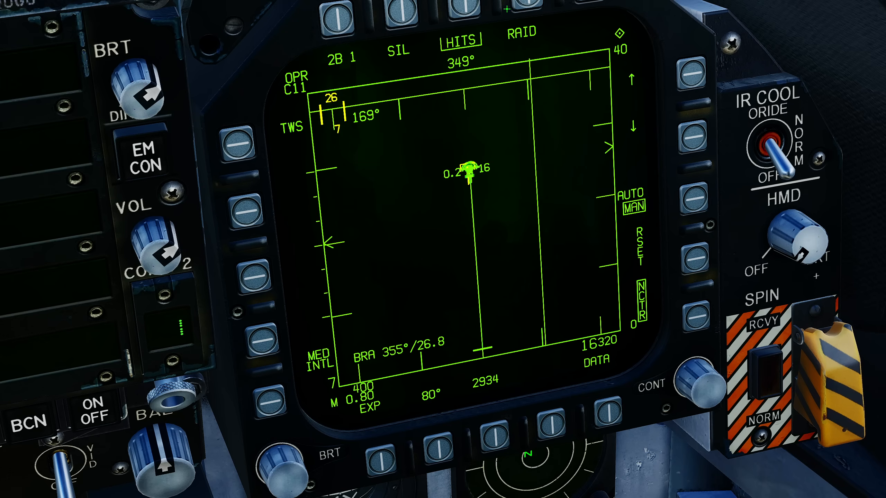
# Step: Pause the mission and enter Adjust Controls to view the F/A-18C bindings list
pyautogui.press('Escape')
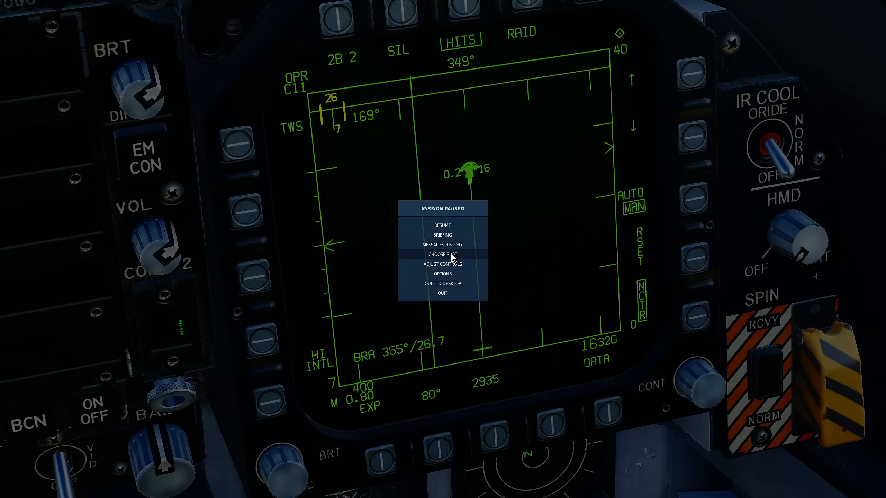
pyautogui.click(442, 264)
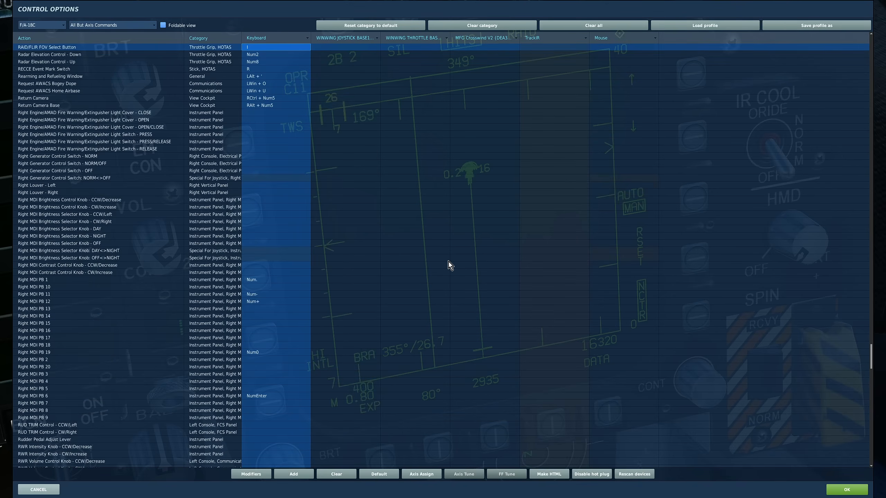
pyautogui.moveTo(93, 463)
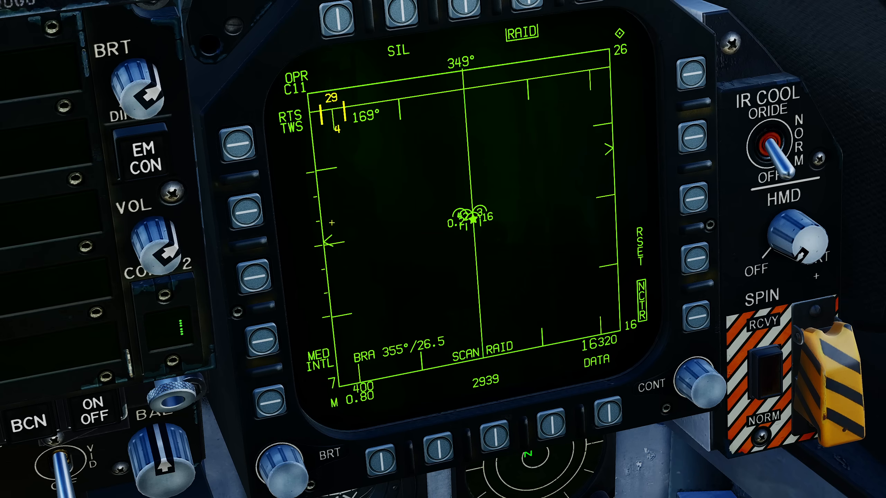
pyautogui.moveTo(474, 256)
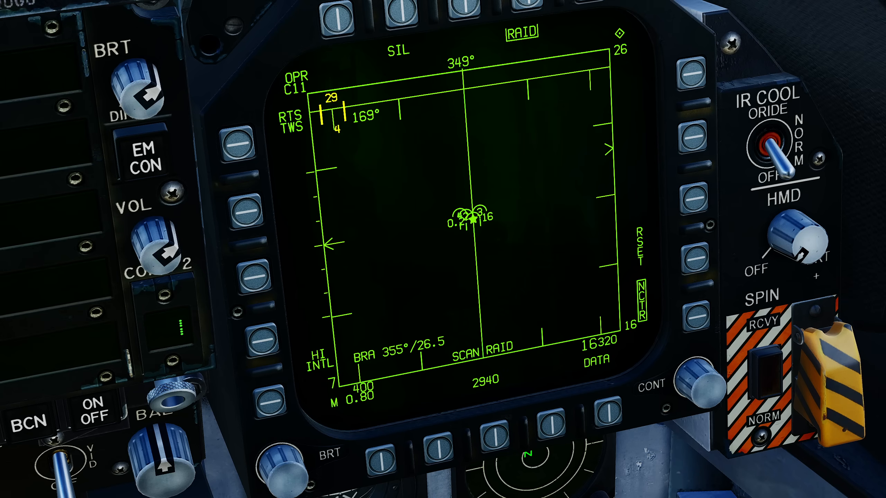
# Step: Pause again and reopen Adjust Controls to check the Undesignate joystick binding
pyautogui.press('Escape')
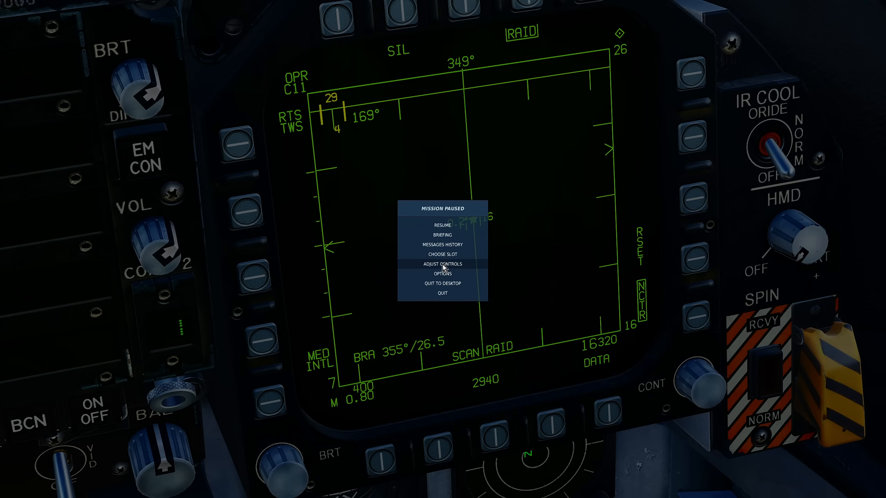
pyautogui.click(442, 264)
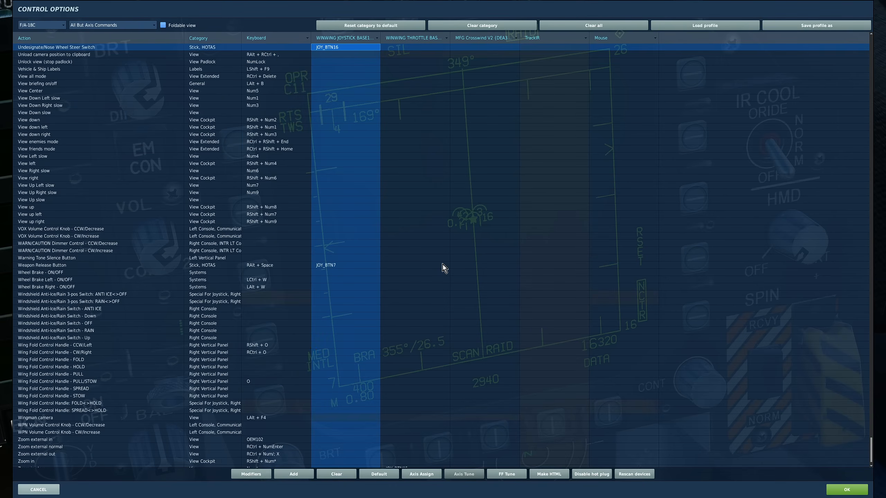